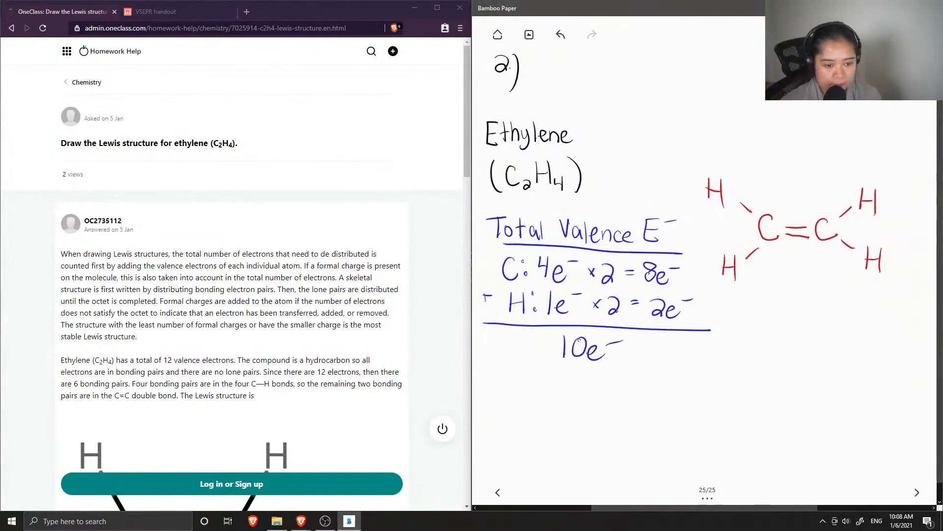
mouse_move(430, 145)
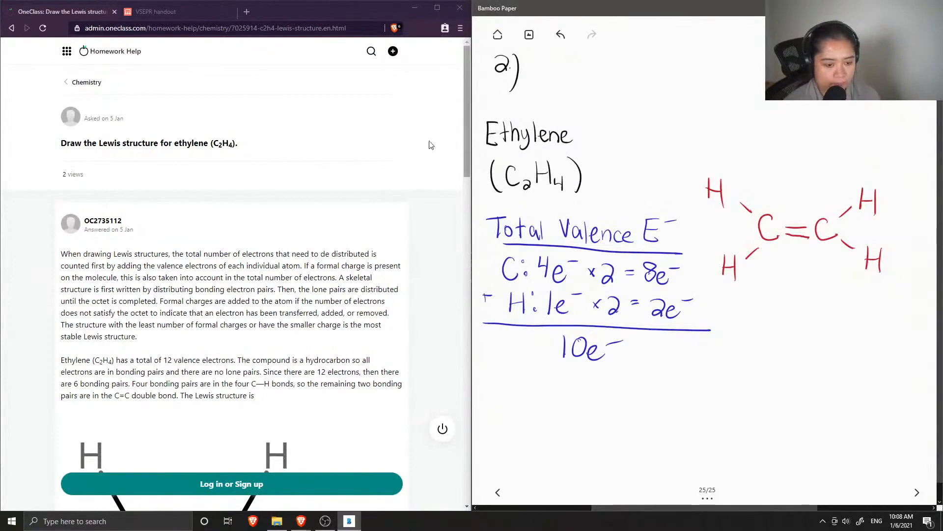
scroll(down, 3)
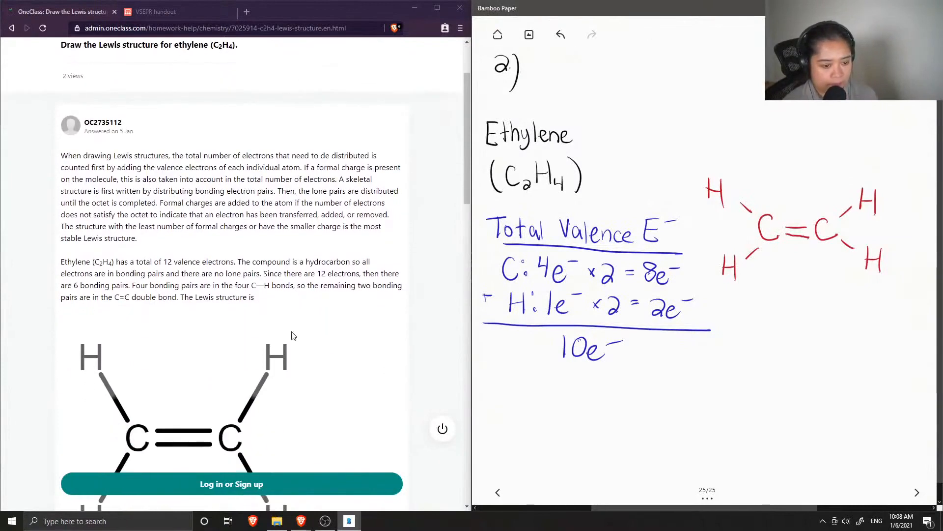
mouse_move(259, 277)
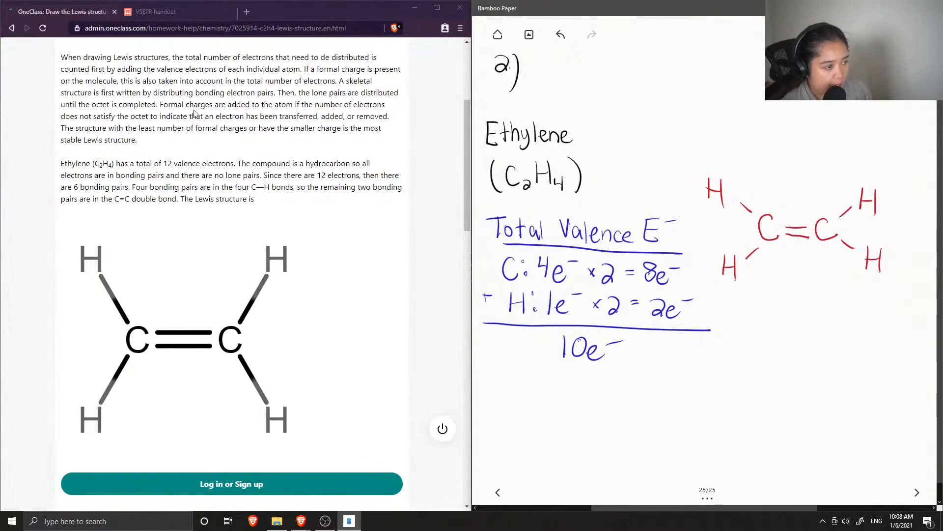
scroll(down, 3)
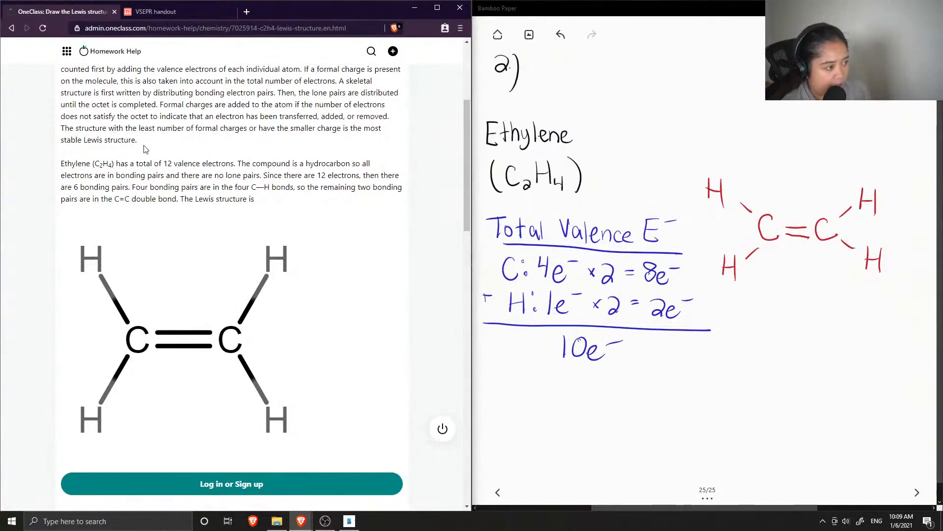
scroll(down, 3)
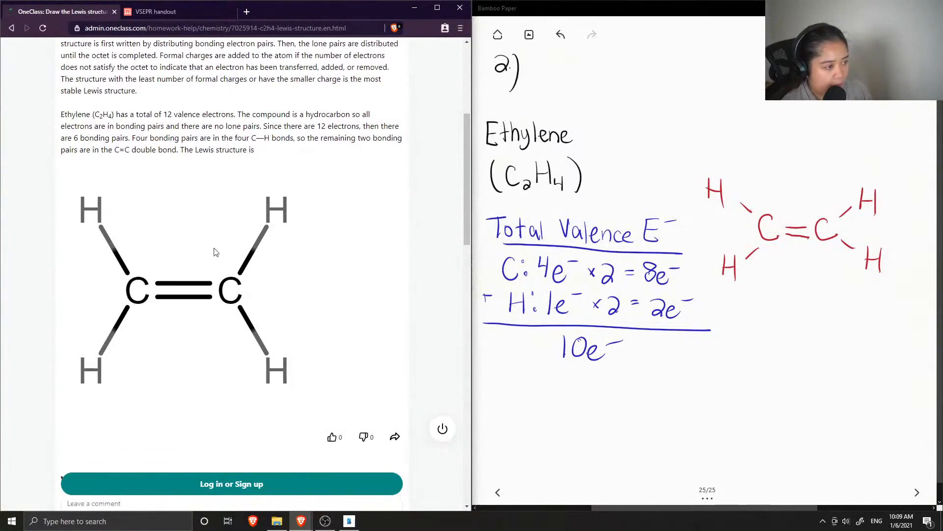
scroll(down, 3)
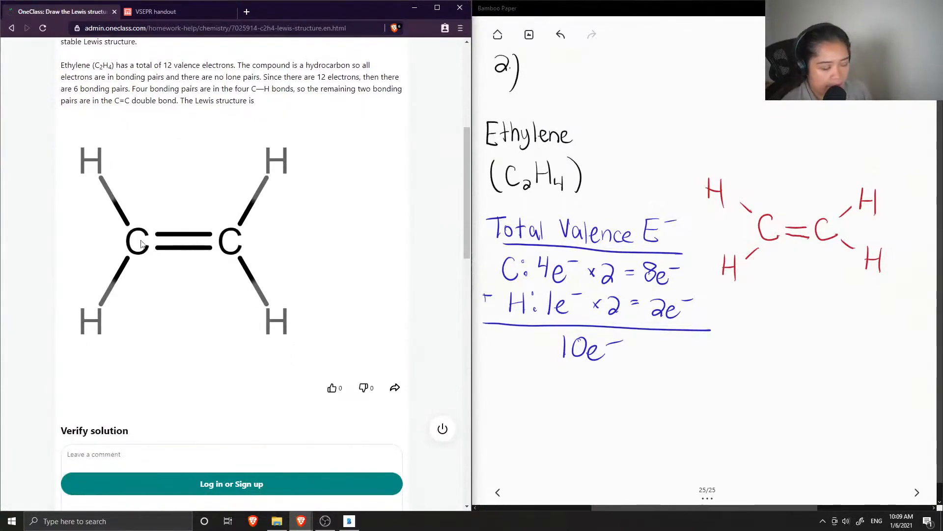
mouse_move(164, 259)
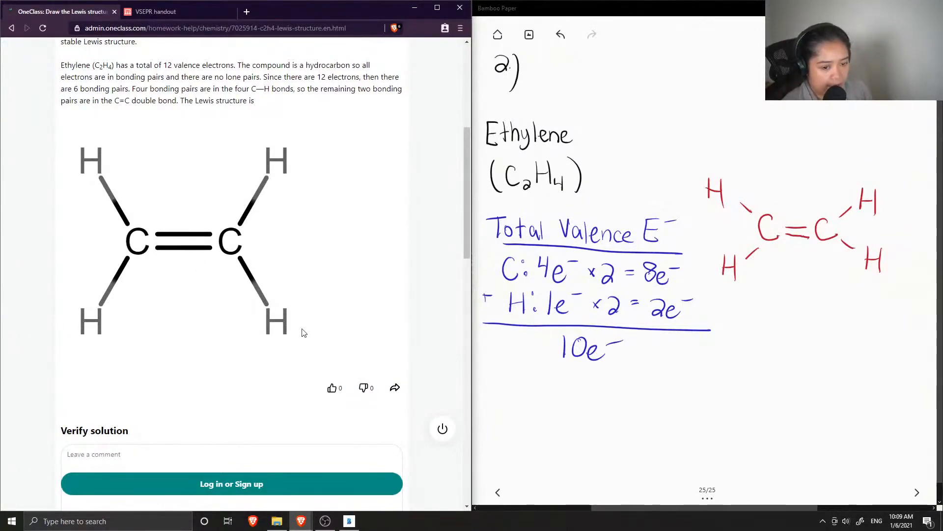
scroll(down, 3)
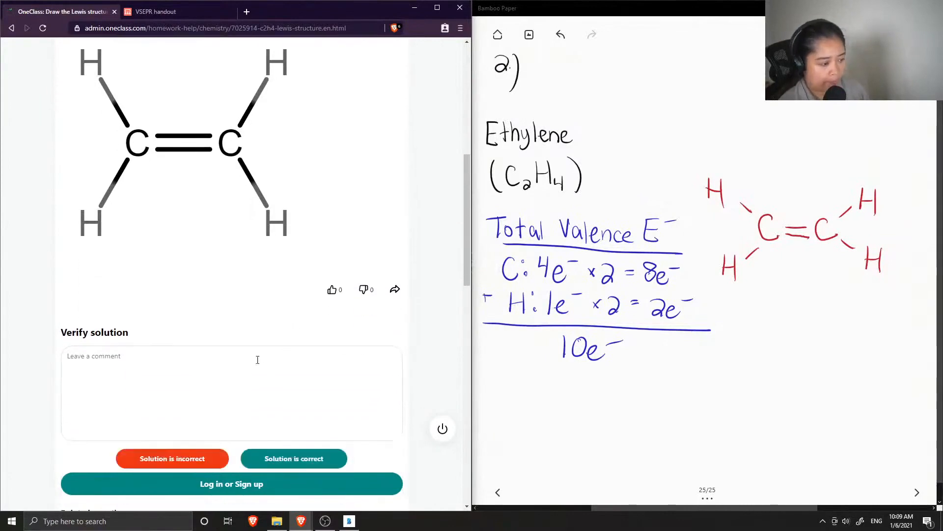
text(T)
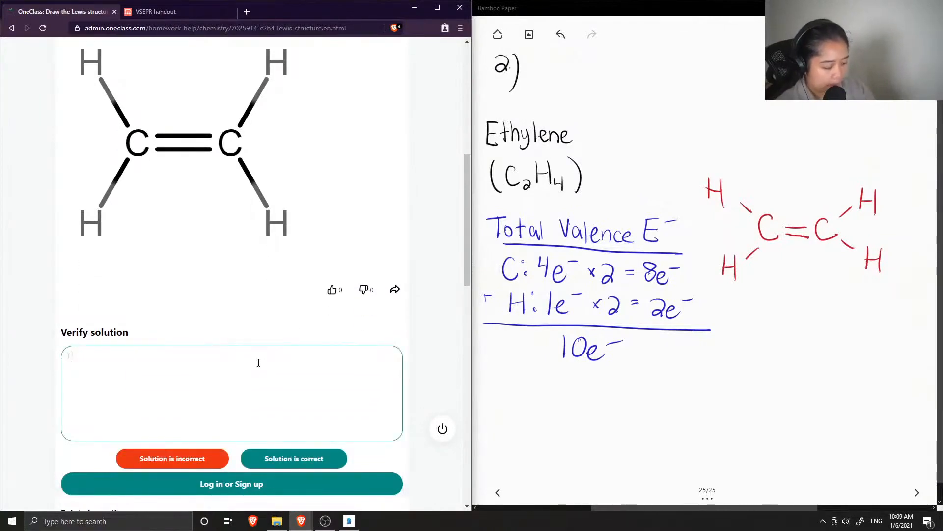
text(his sol)
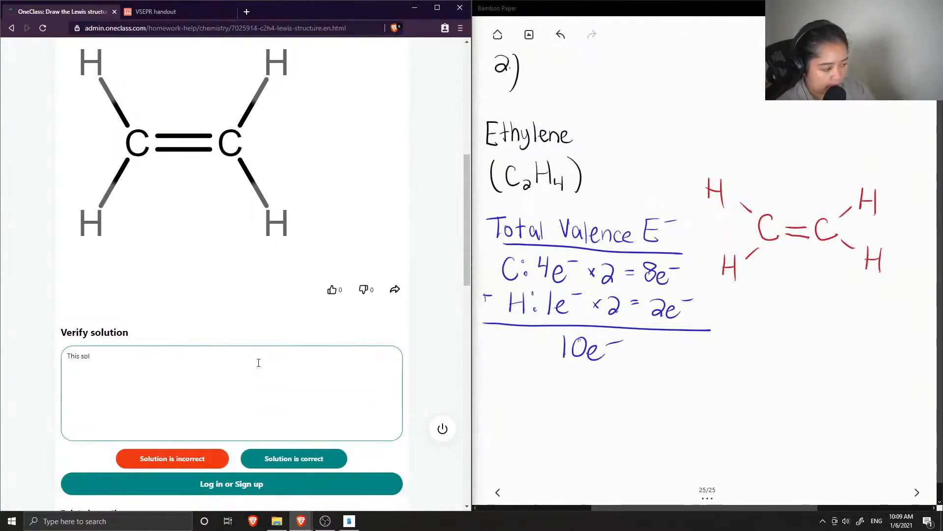
text(ution is co)
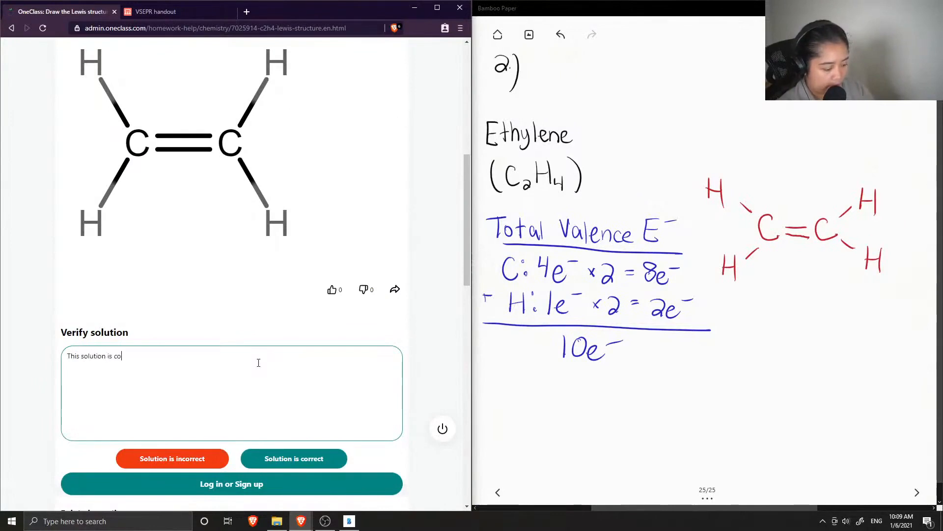
text(rrect)
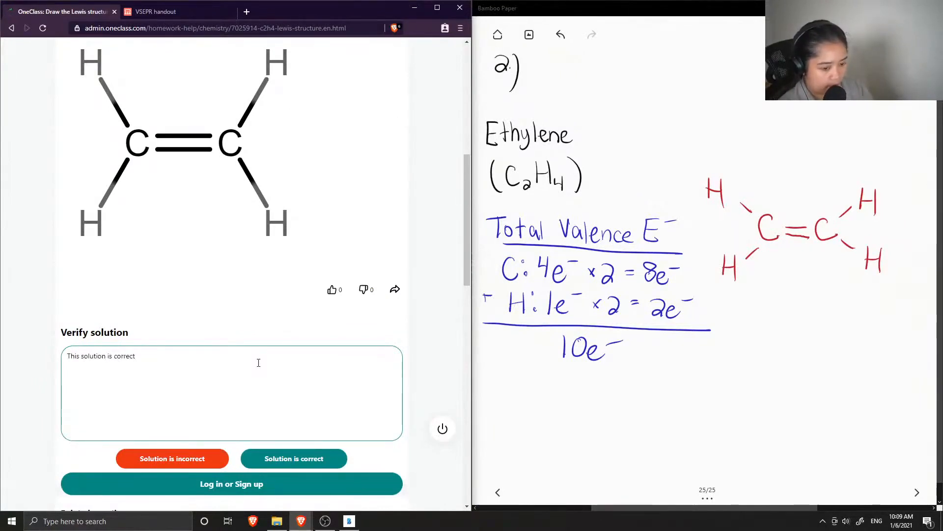
text(!)
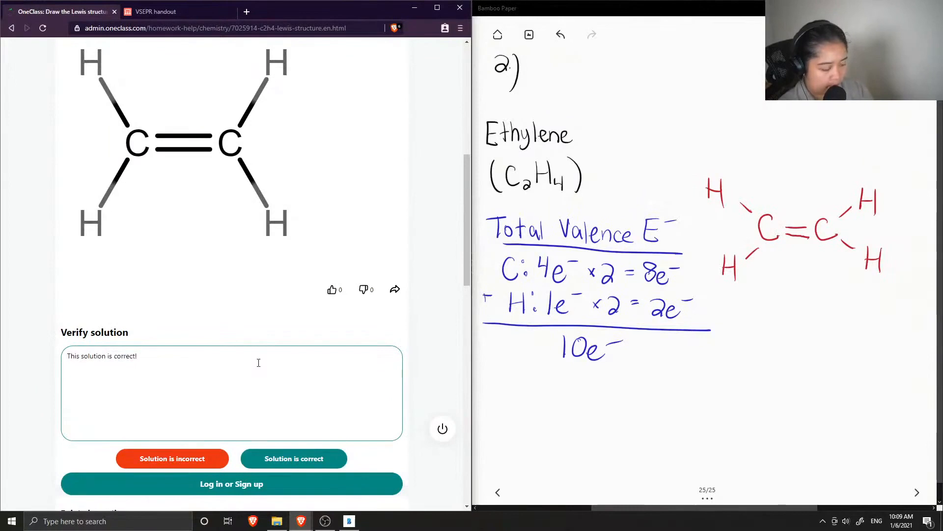
text(G)
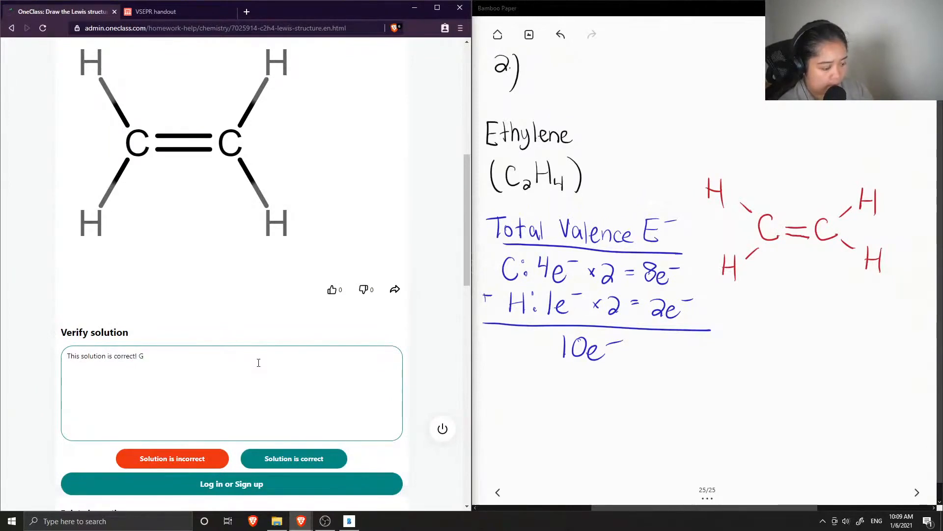
text(reat answe)
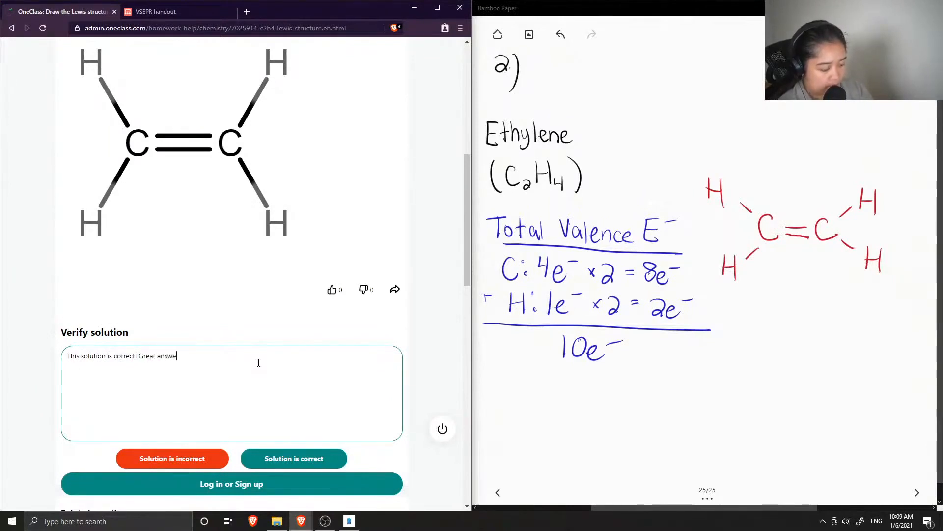
text(r.)
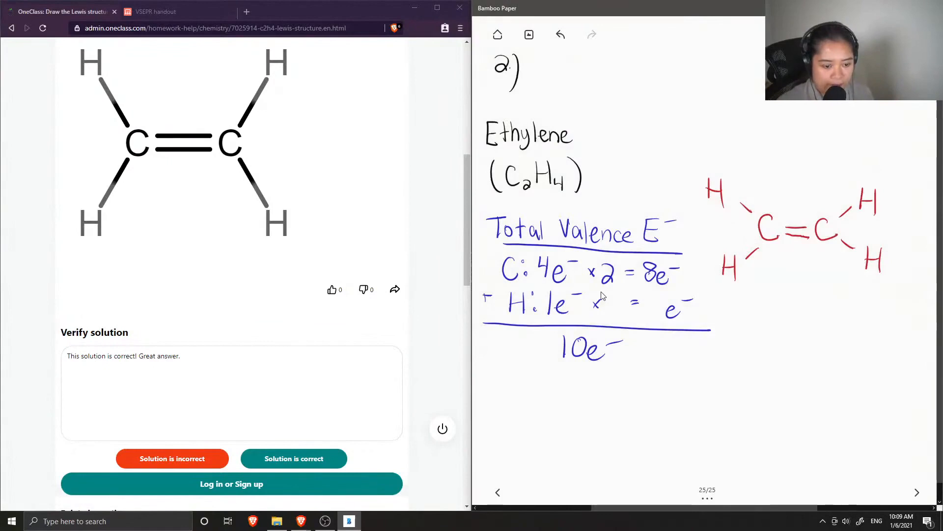
text(4)
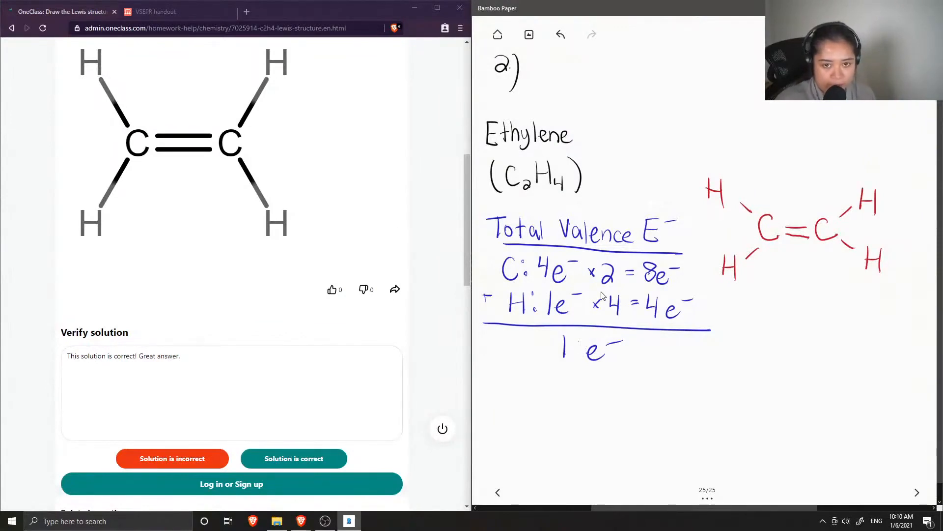
text(2)
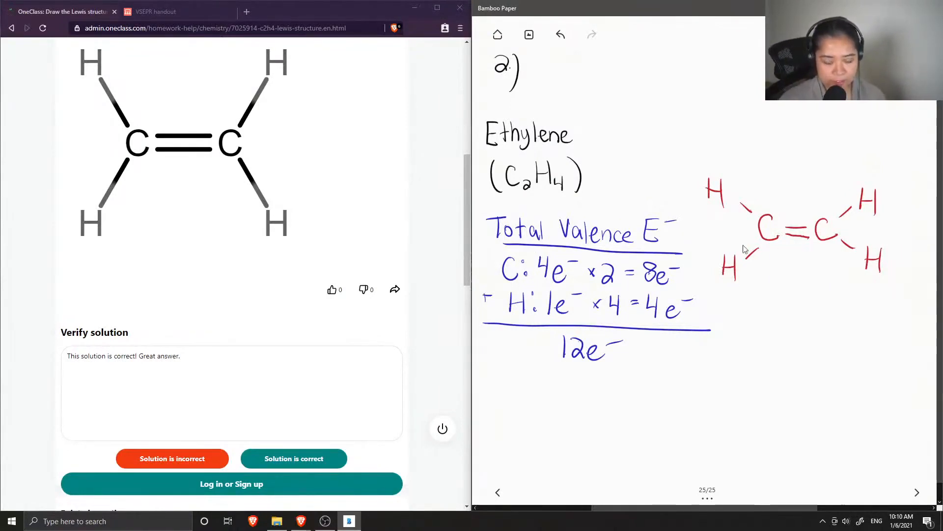
mouse_move(741, 253)
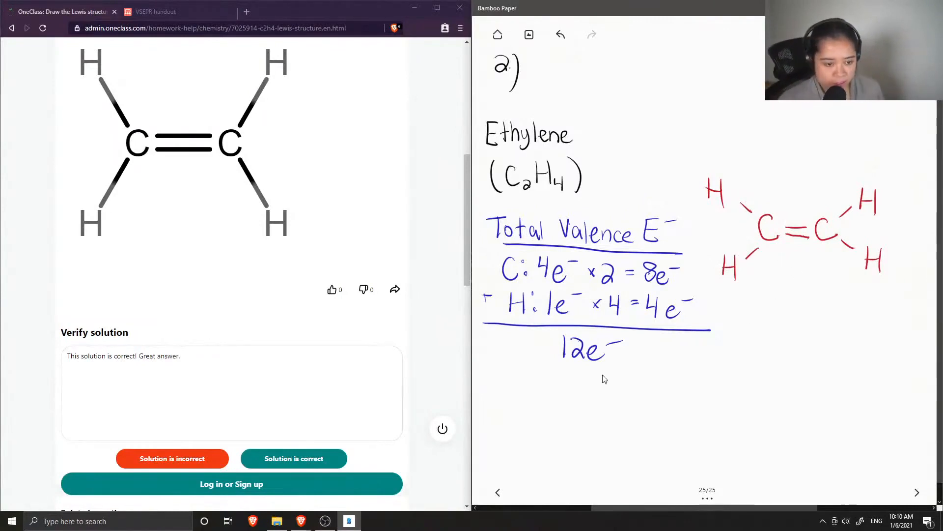
mouse_move(293, 384)
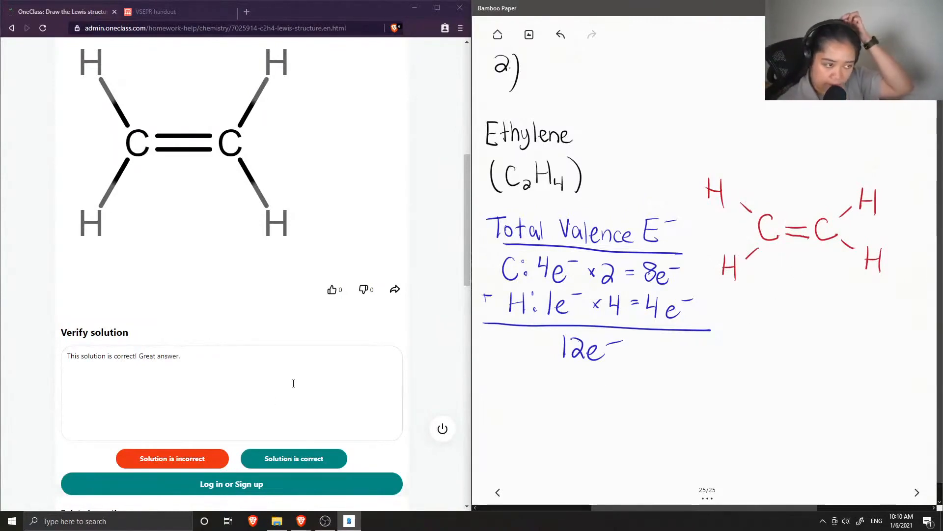
scroll(down, 3)
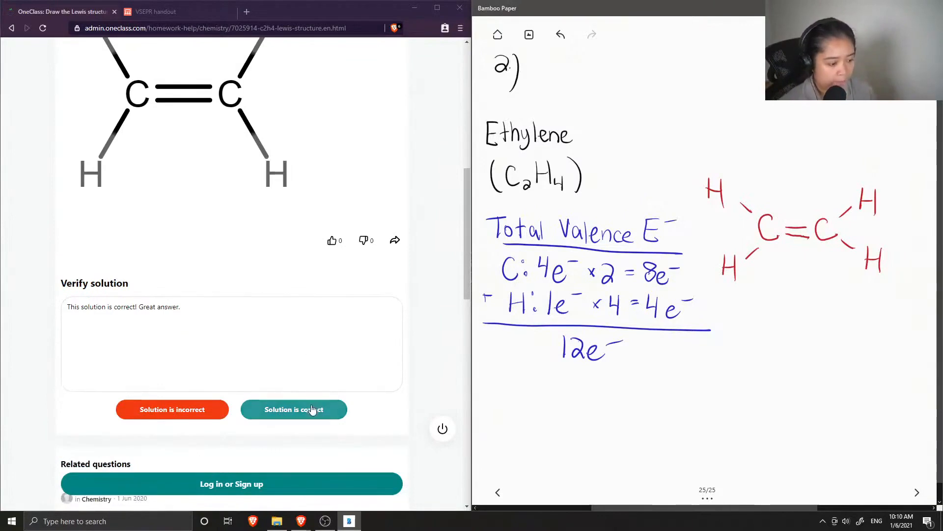